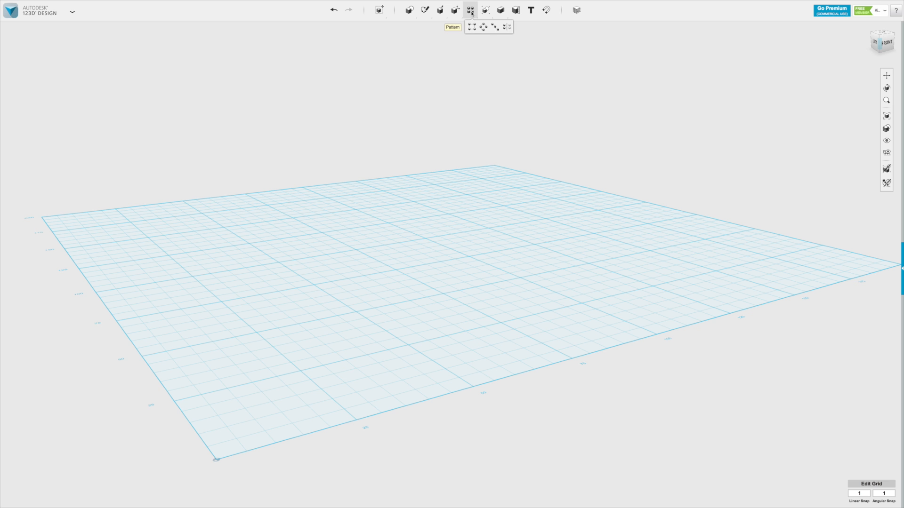
{"action": "mouse_move", "coordinate": [483, 26]}
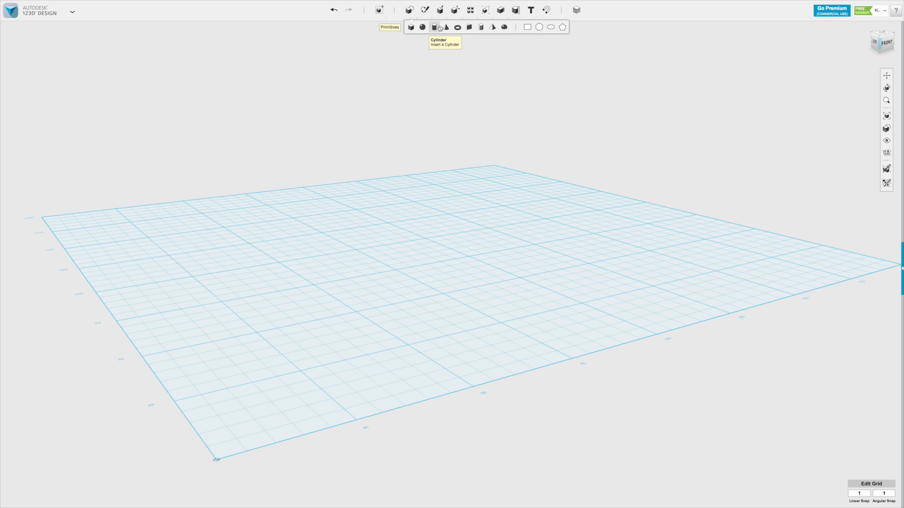
- Insert a cylinder primitive onto the empty grid
{"action": "left_click", "coordinate": [433, 26]}
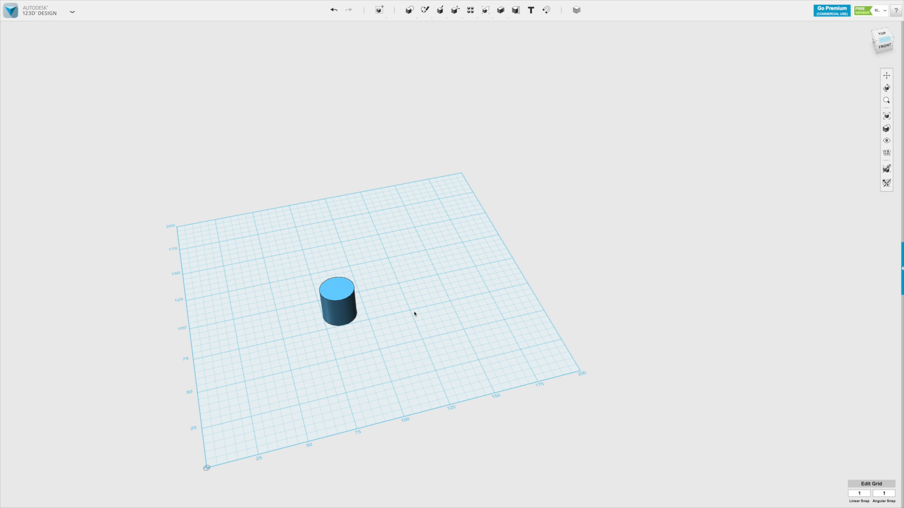
- Sketch a large circle on the grid just right of the cylinder
{"action": "left_click", "coordinate": [439, 10]}
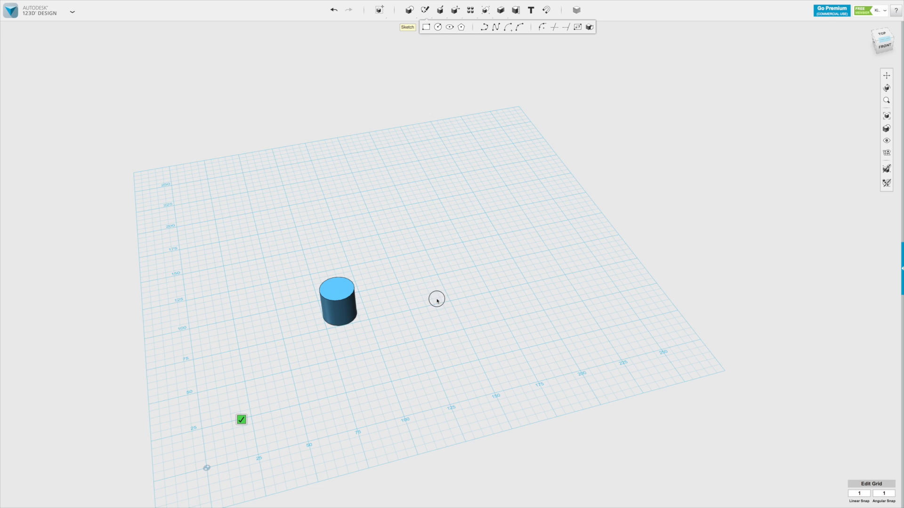
{"action": "left_click", "coordinate": [437, 26]}
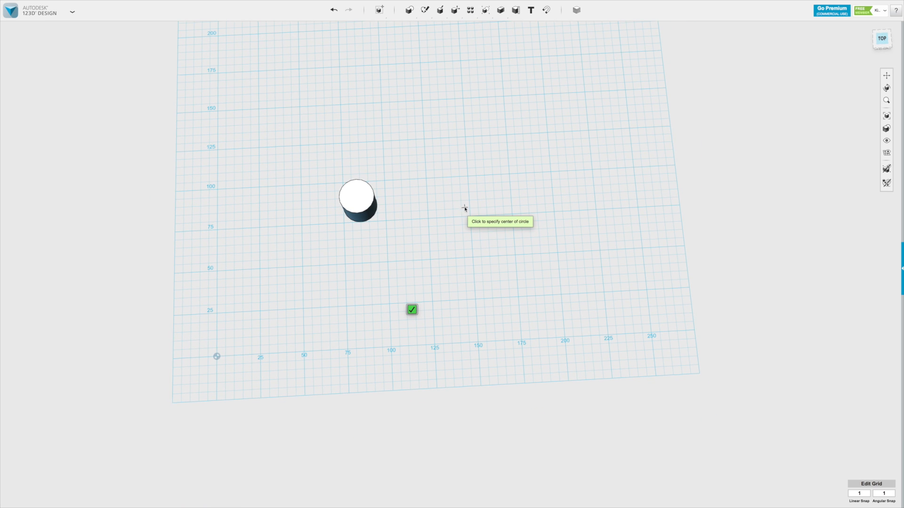
{"action": "left_click", "coordinate": [465, 208]}
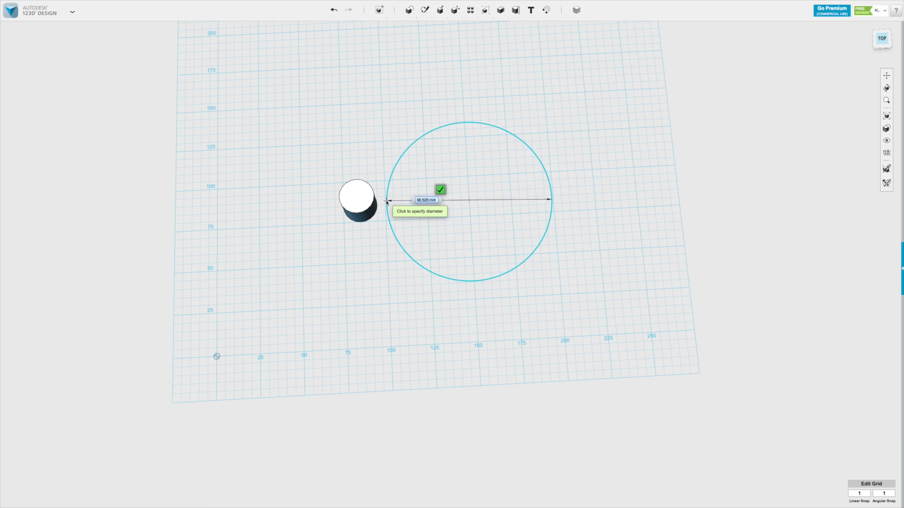
{"action": "left_click", "coordinate": [440, 189]}
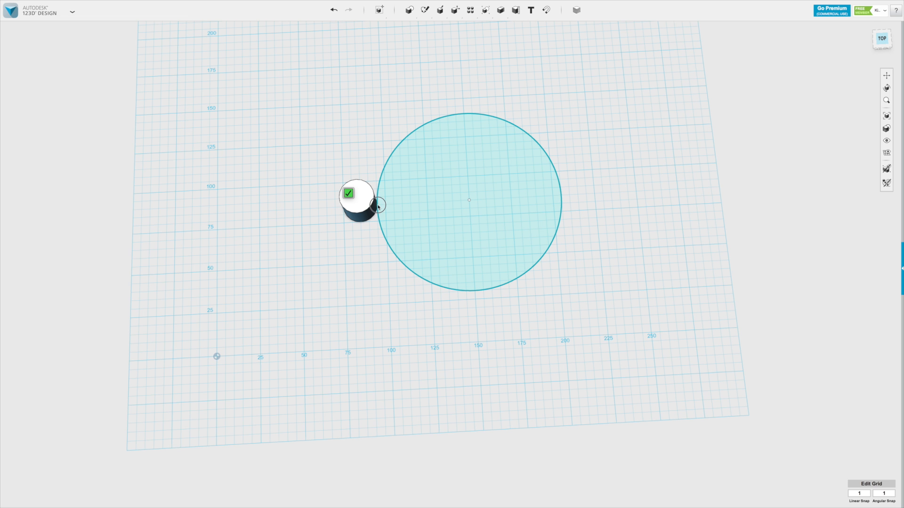
{"action": "left_click", "coordinate": [349, 193]}
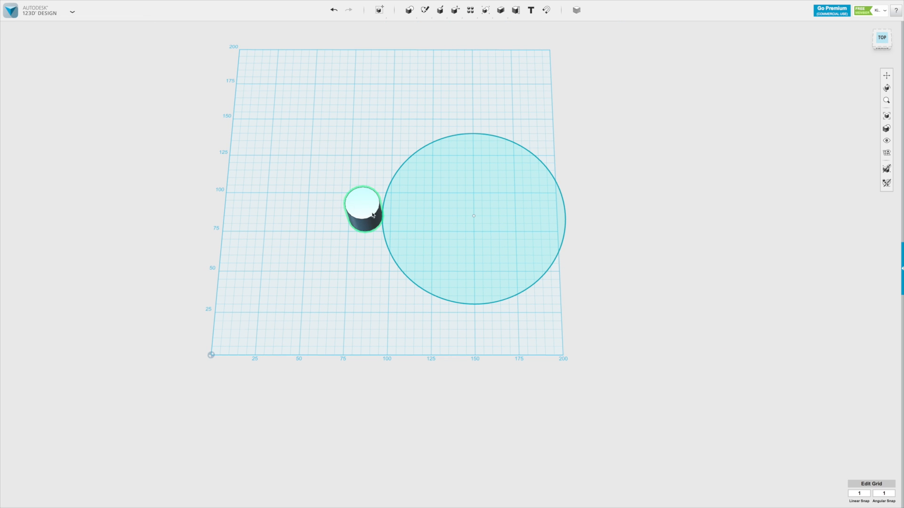
{"action": "mouse_move", "coordinate": [352, 211]}
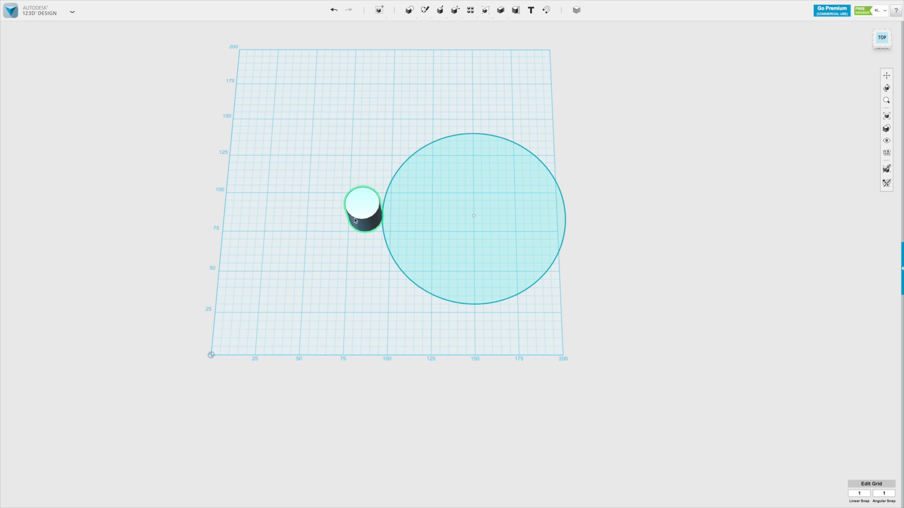
- Circular-pattern the cylinder around the sketch circle's edge, increasing the count to six copies
{"action": "left_click", "coordinate": [471, 9]}
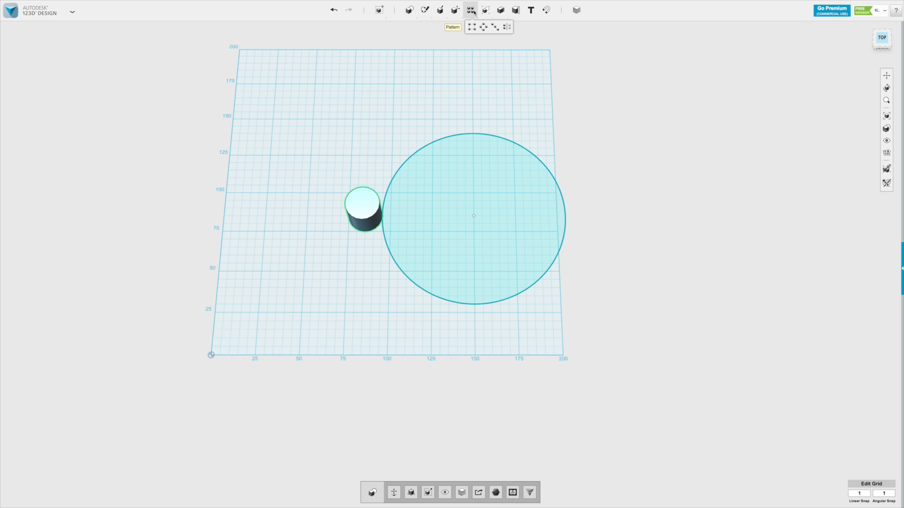
{"action": "left_click", "coordinate": [483, 26]}
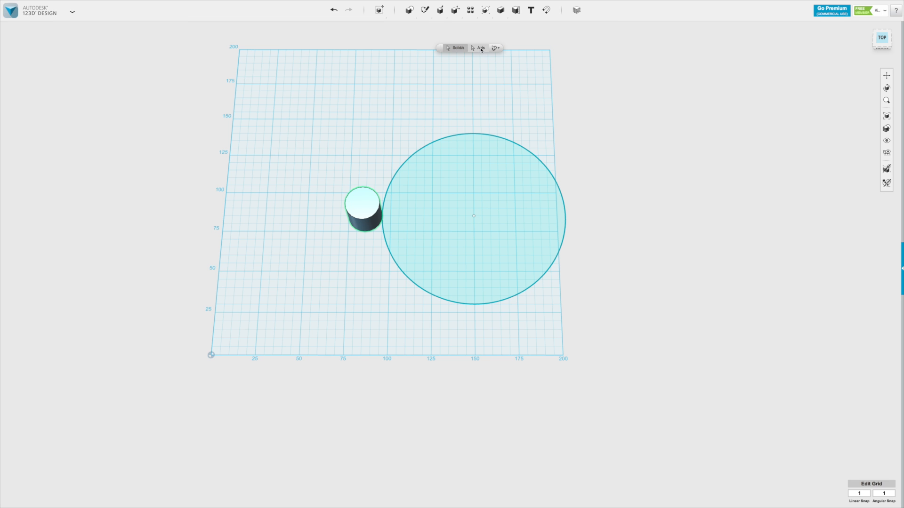
{"action": "left_click", "coordinate": [481, 48]}
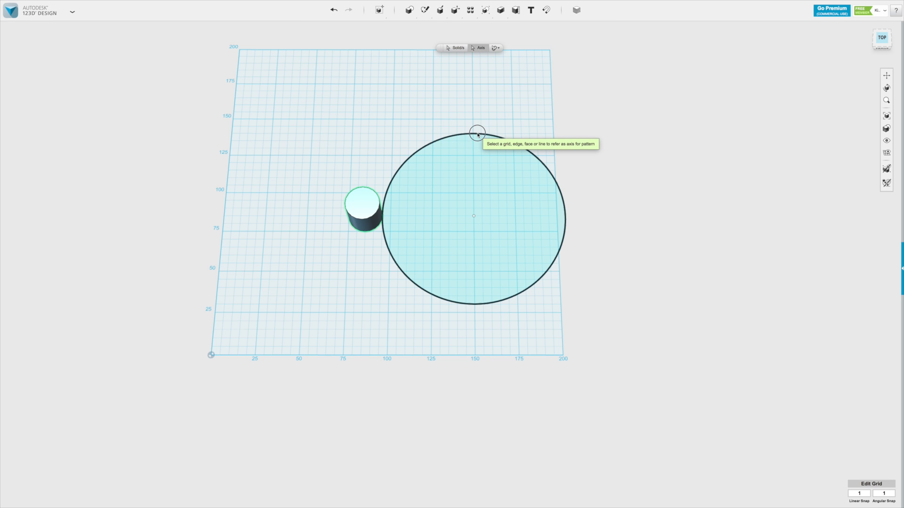
{"action": "left_click", "coordinate": [474, 137]}
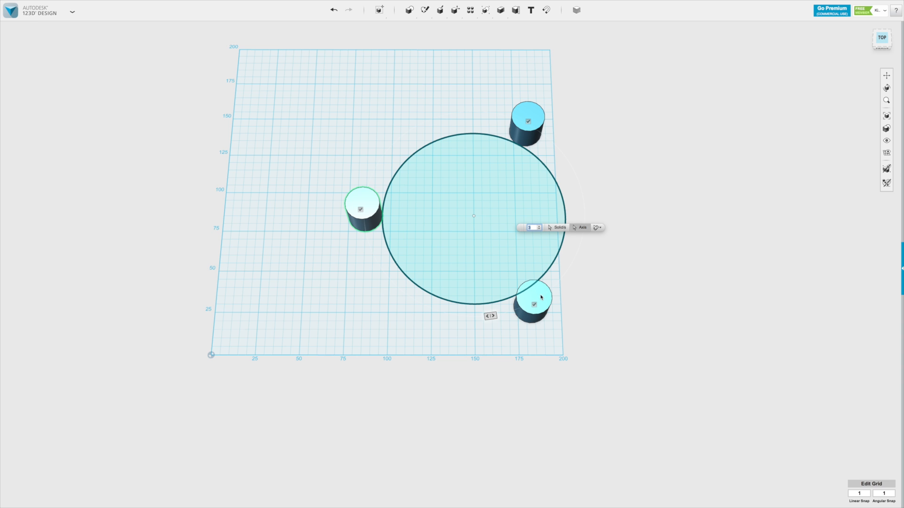
{"action": "mouse_move", "coordinate": [537, 195]}
{"action": "type", "text": "4"}
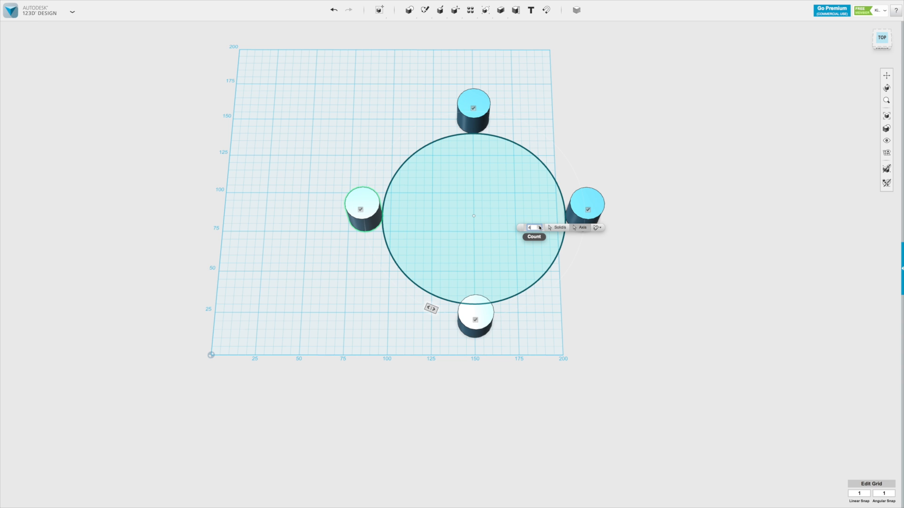
{"action": "left_click", "coordinate": [538, 227]}
{"action": "type", "text": "6"}
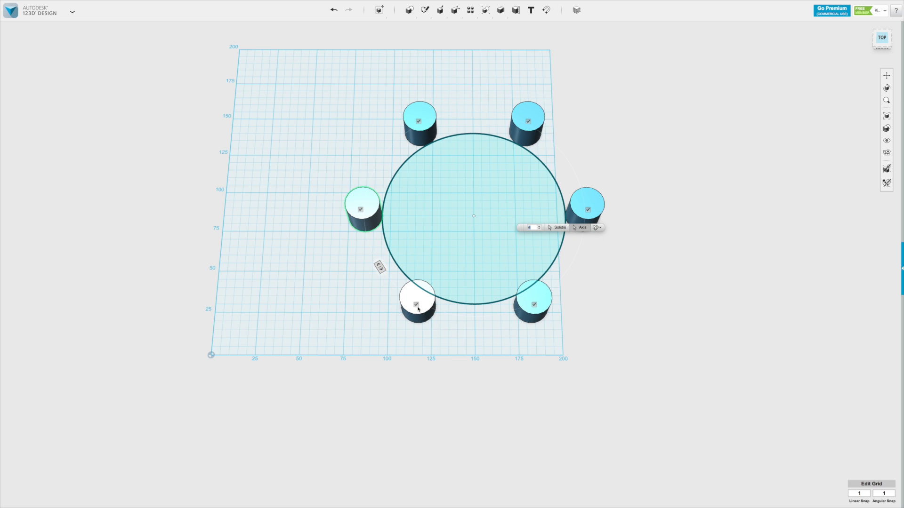
{"action": "mouse_move", "coordinate": [415, 305]}
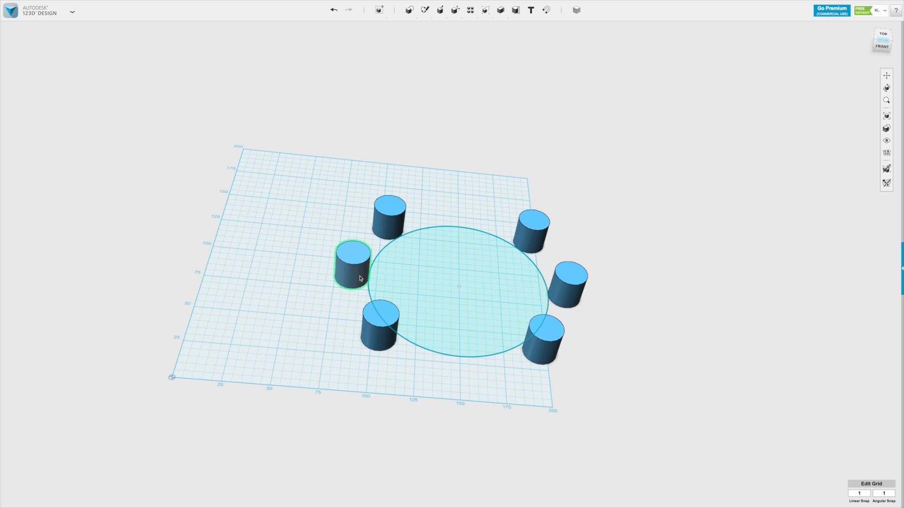
{"action": "left_click", "coordinate": [387, 413]}
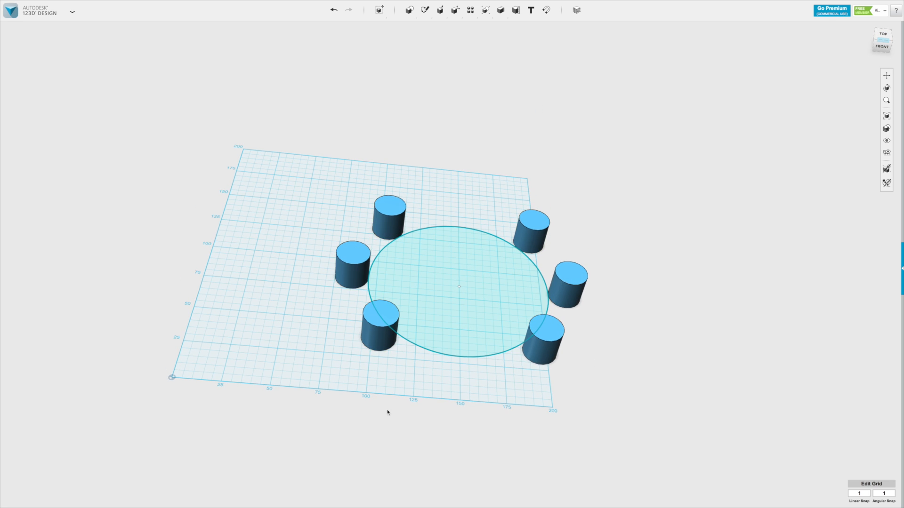
{"action": "mouse_move", "coordinate": [339, 376]}
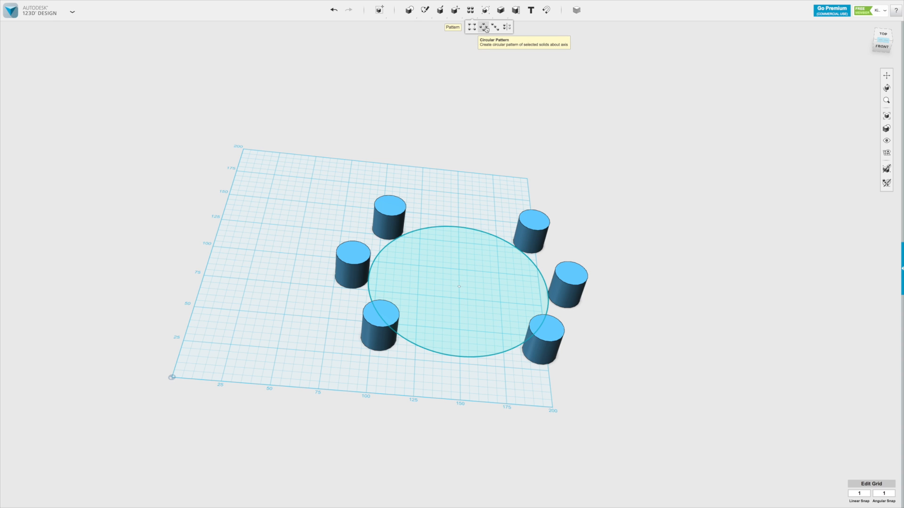
{"action": "mouse_move", "coordinate": [494, 26]}
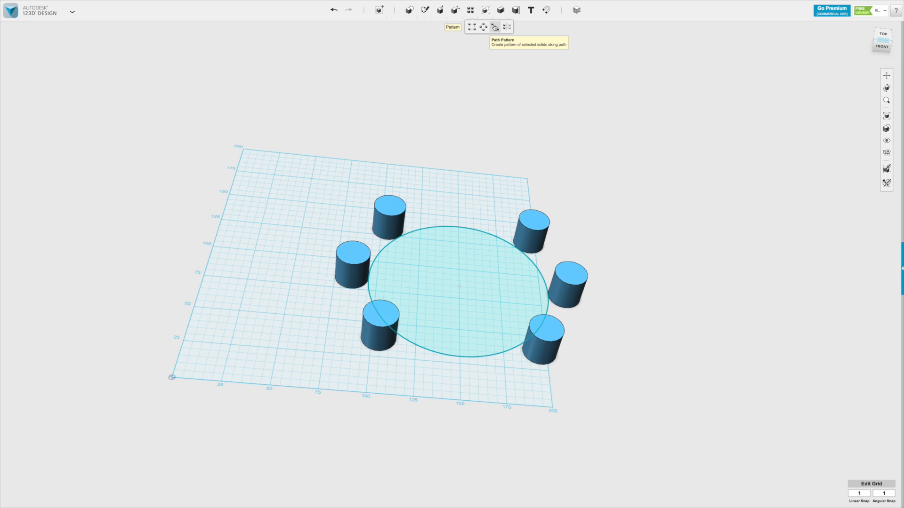
{"action": "mouse_move", "coordinate": [421, 135]}
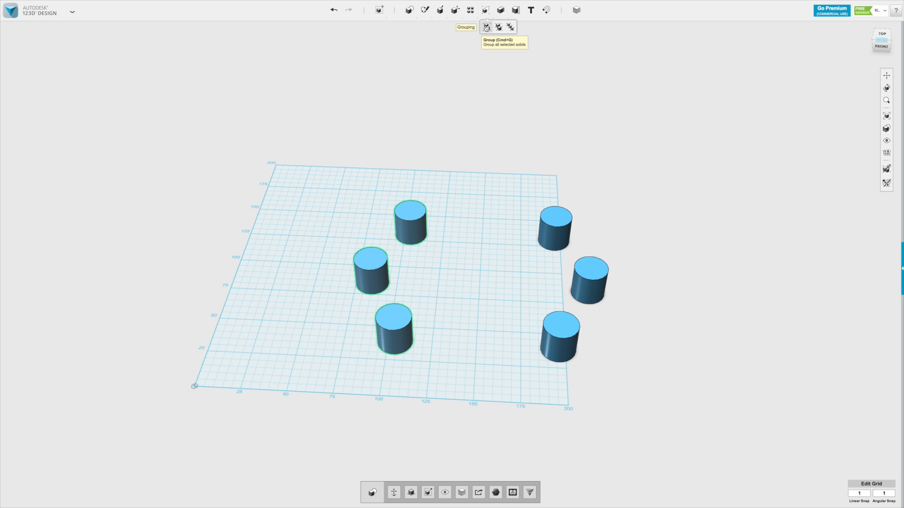
{"action": "mouse_move", "coordinate": [453, 251]}
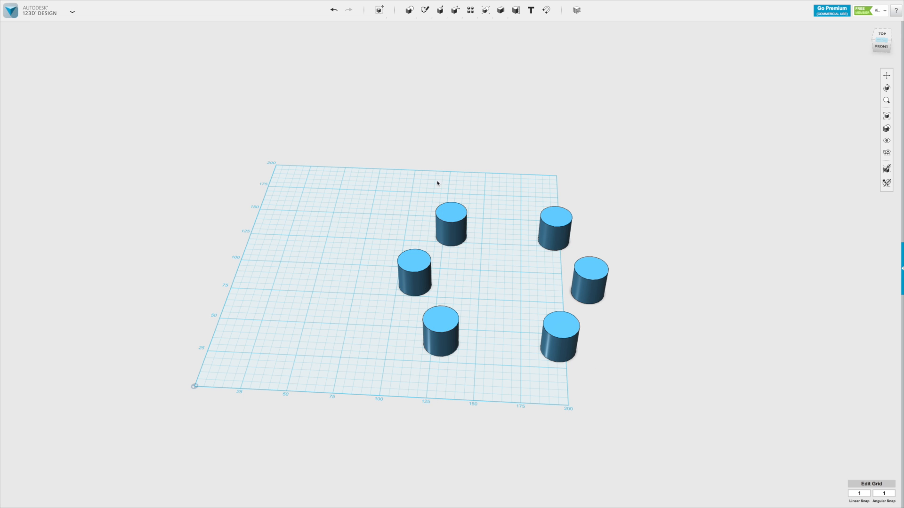
{"action": "mouse_move", "coordinate": [421, 180]}
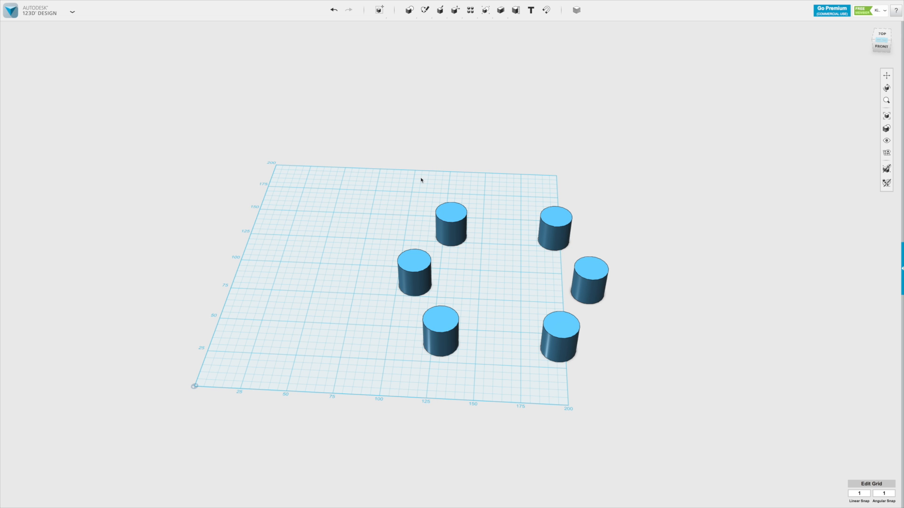
- Orbit the view to inspect the six cylinders on the grid
{"action": "left_click_drag", "start_coordinate": [421, 180], "coordinate": [371, 376]}
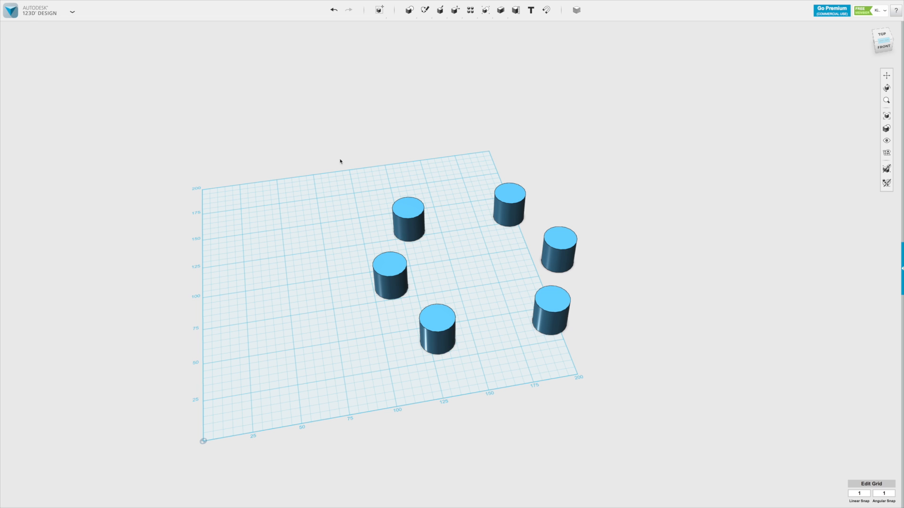
{"action": "mouse_move", "coordinate": [373, 167]}
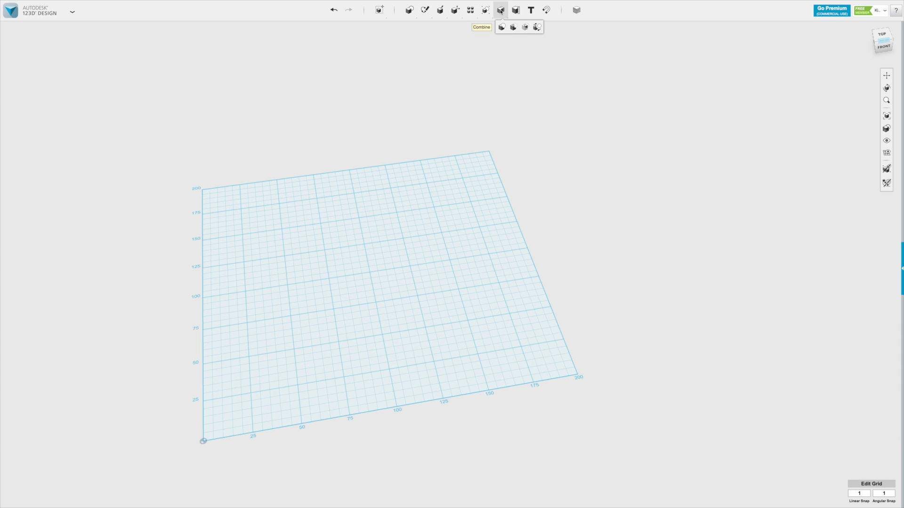
- Insert a box and an overlapping cylinder, then apply Merge to fuse them
{"action": "left_click", "coordinate": [409, 10]}
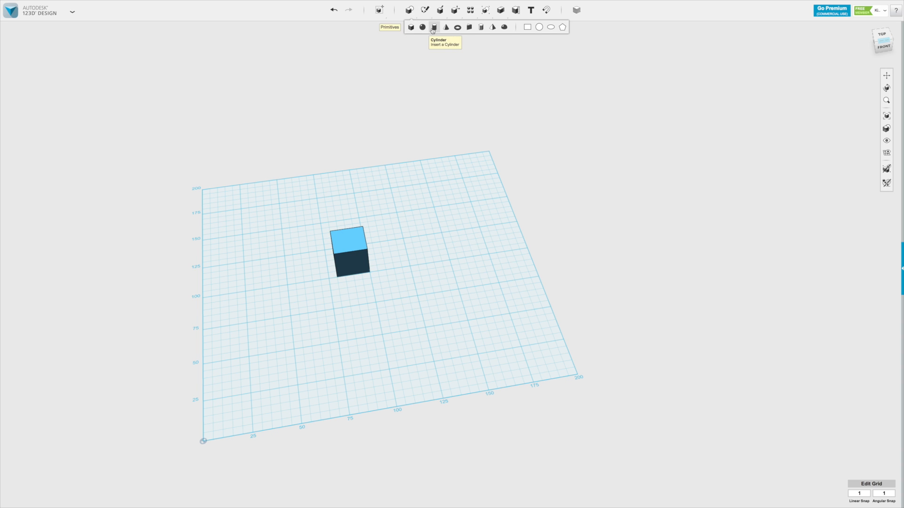
{"action": "left_click", "coordinate": [433, 26]}
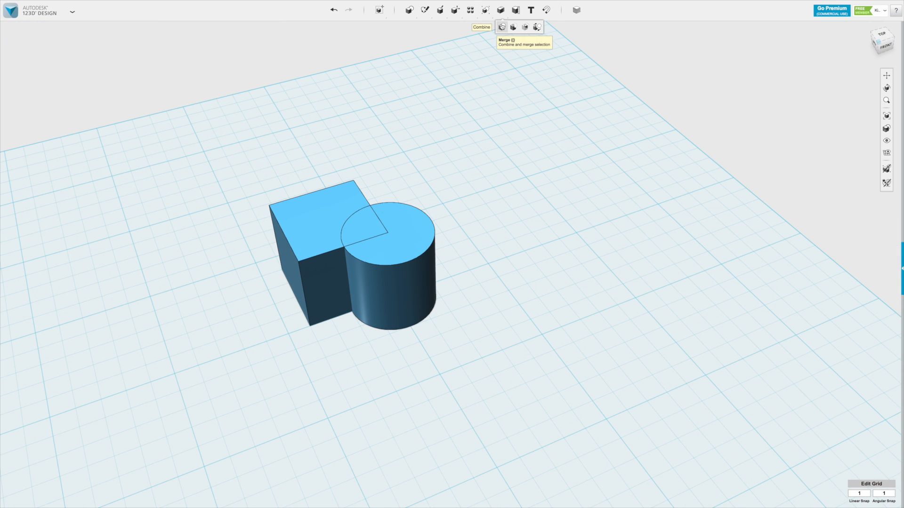
{"action": "left_click", "coordinate": [501, 27]}
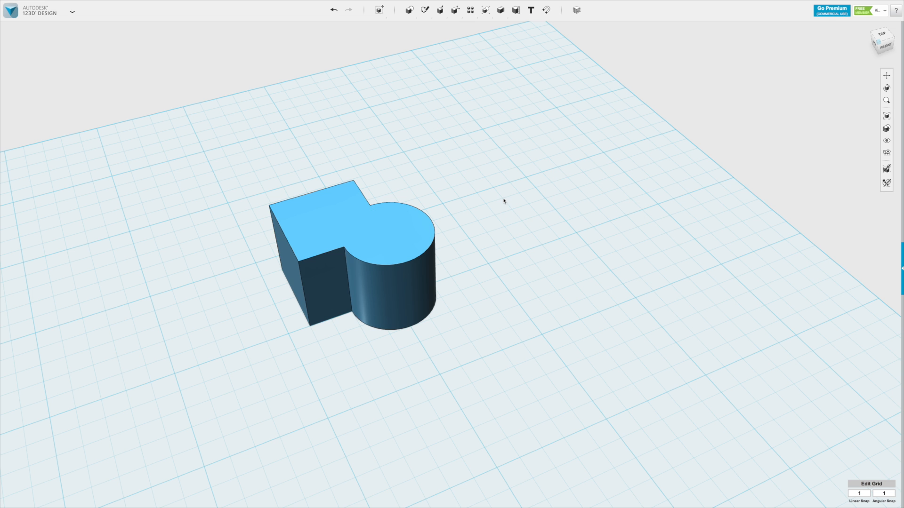
{"action": "left_click", "coordinate": [380, 259]}
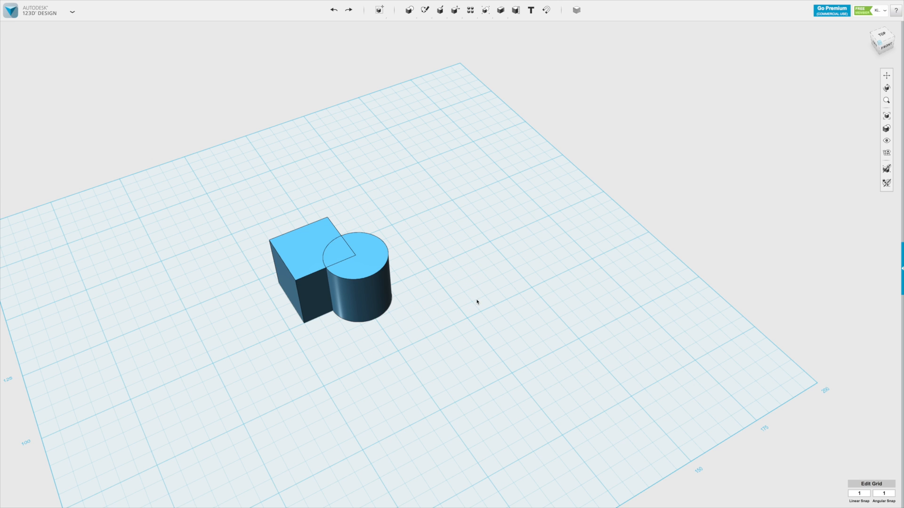
{"action": "mouse_move", "coordinate": [485, 118]}
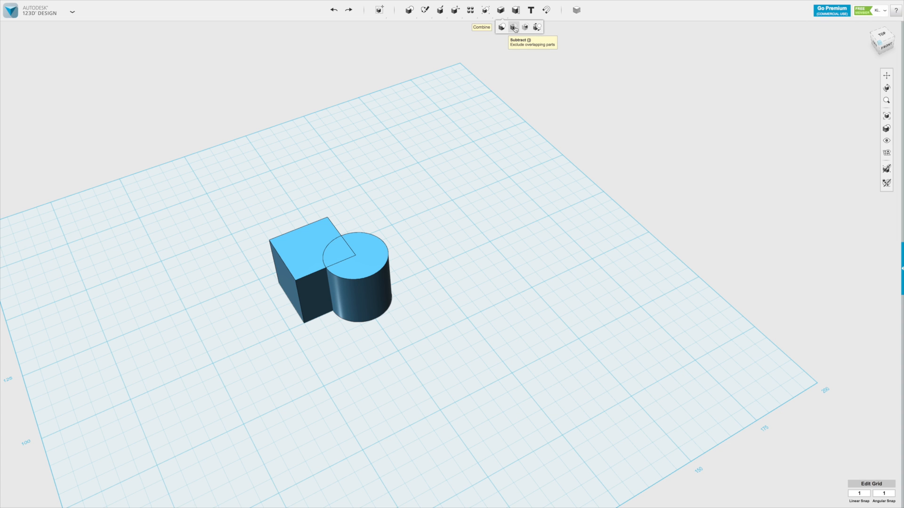
- Subtract the cylinder from the box to cut a curved corner notch
{"action": "left_click", "coordinate": [513, 27]}
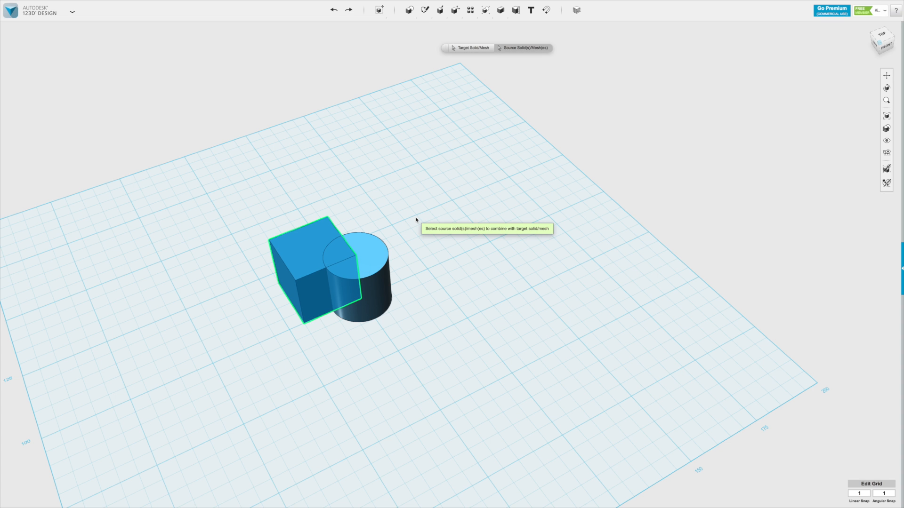
{"action": "left_click", "coordinate": [360, 271]}
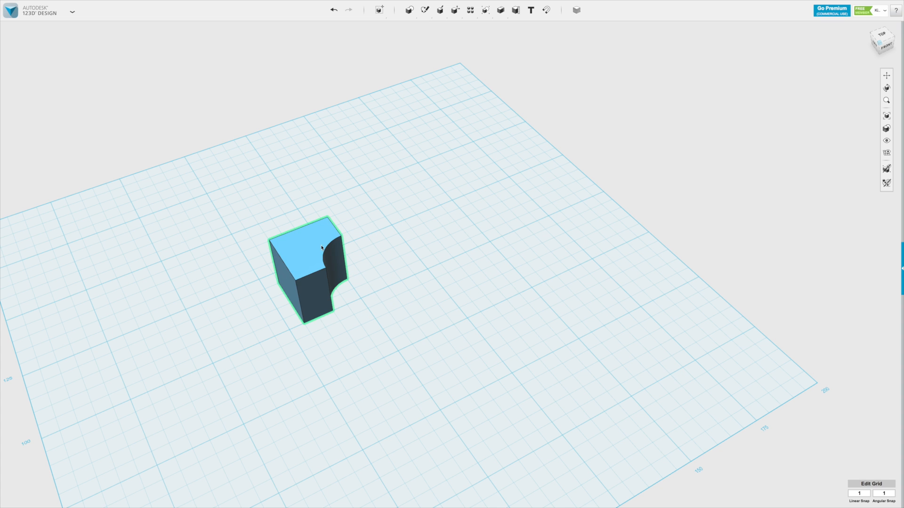
{"action": "left_click", "coordinate": [368, 326]}
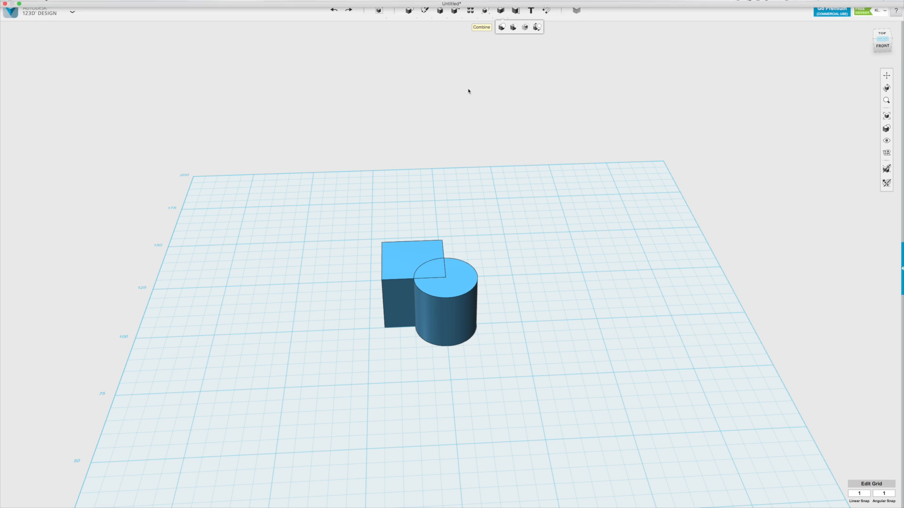
{"action": "mouse_move", "coordinate": [526, 27]}
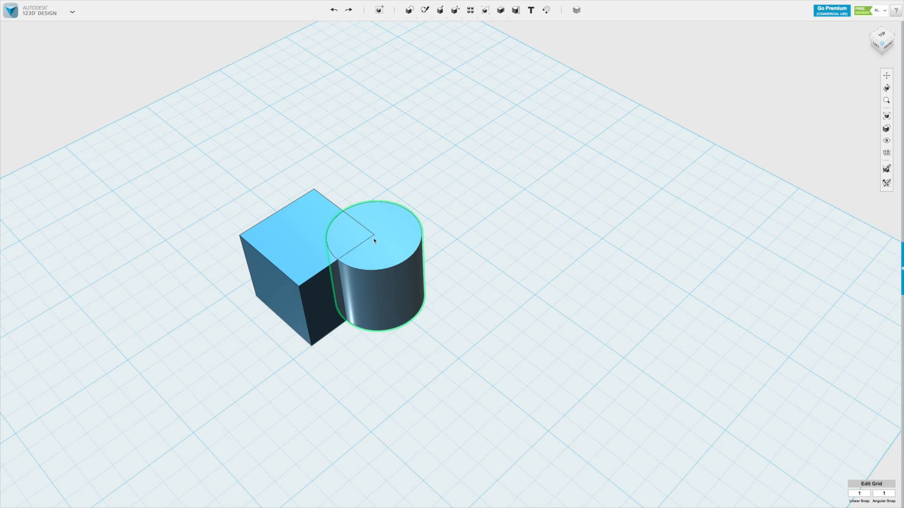
{"action": "mouse_move", "coordinate": [340, 227]}
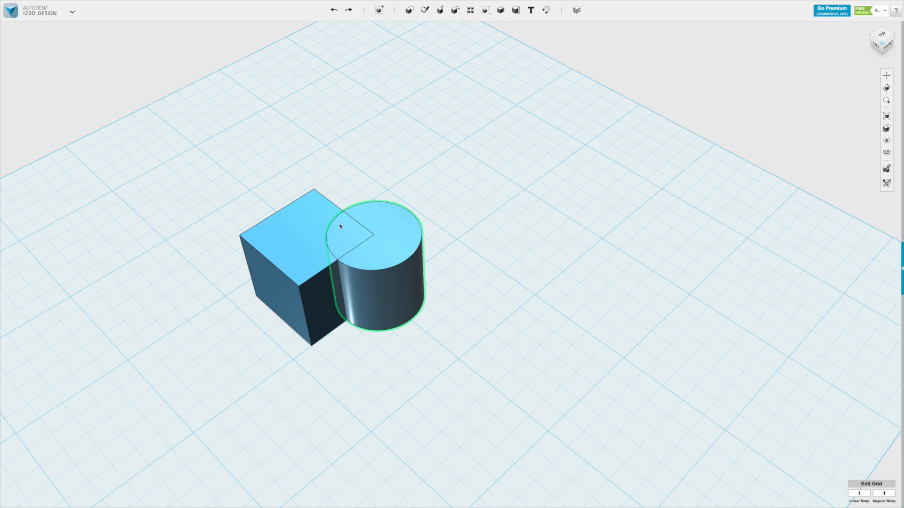
- Intersect the box and cylinder, picking the box as the base solid
{"action": "left_click", "coordinate": [485, 10]}
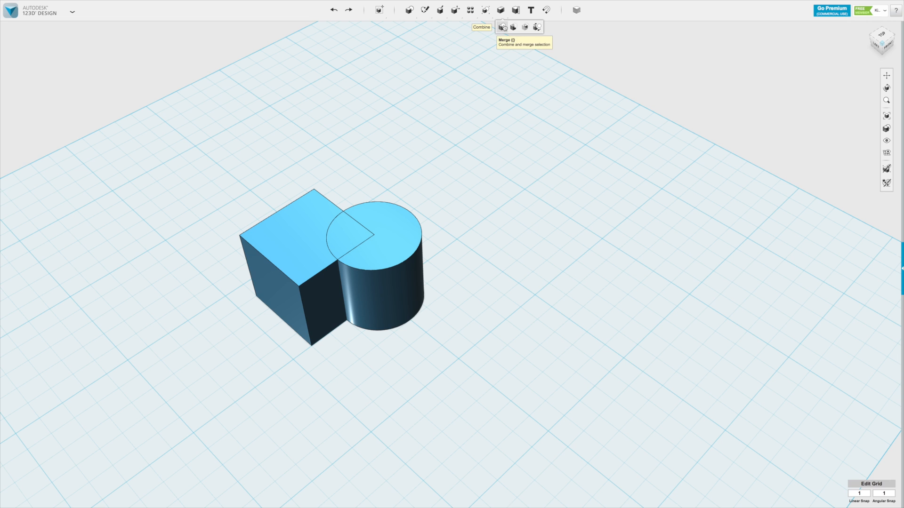
{"action": "left_click", "coordinate": [503, 26]}
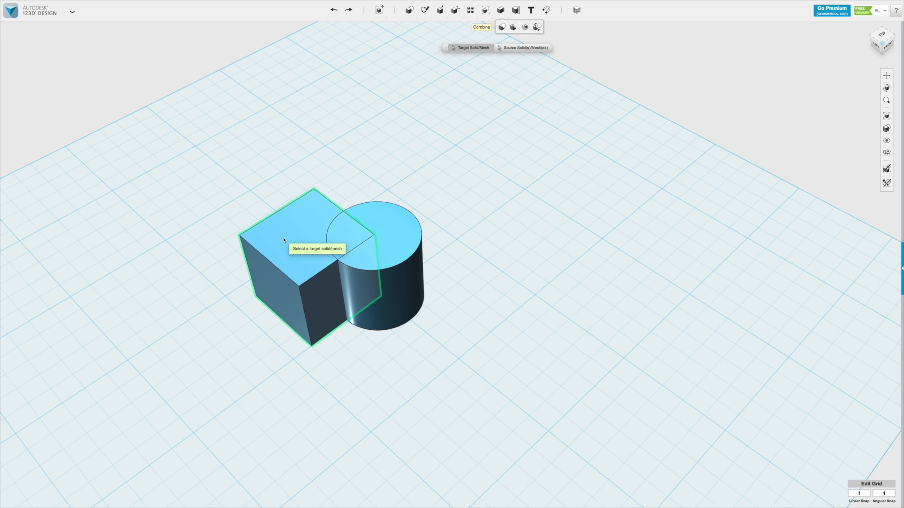
{"action": "left_click", "coordinate": [401, 223]}
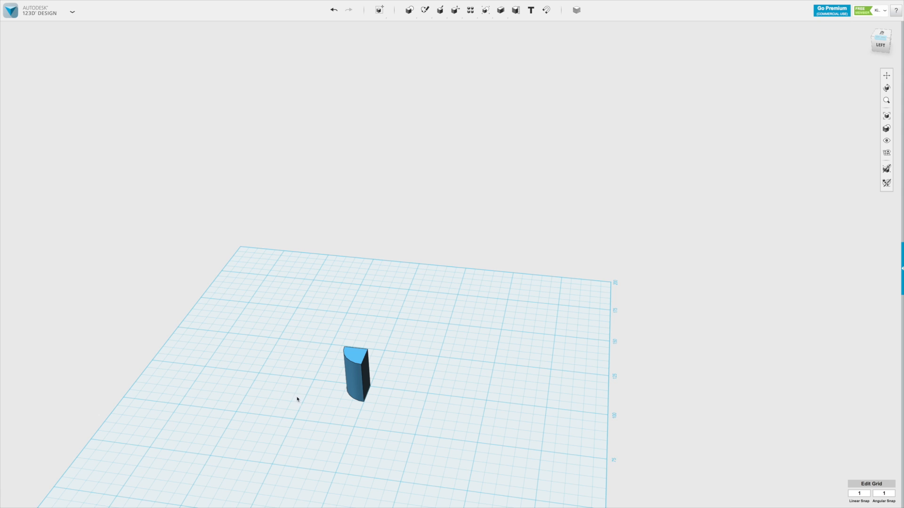
- Insert a second box beside the column and place a cone on its top
{"action": "left_click", "coordinate": [408, 10]}
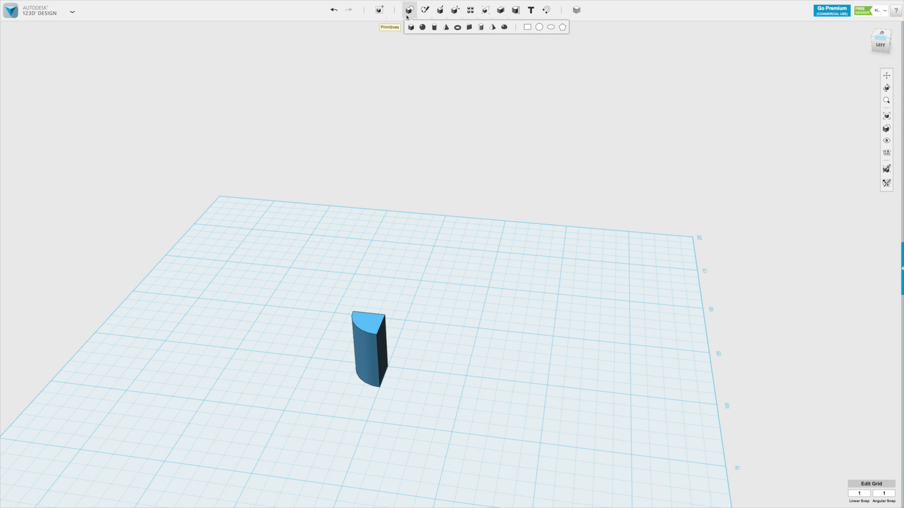
{"action": "mouse_move", "coordinate": [441, 34]}
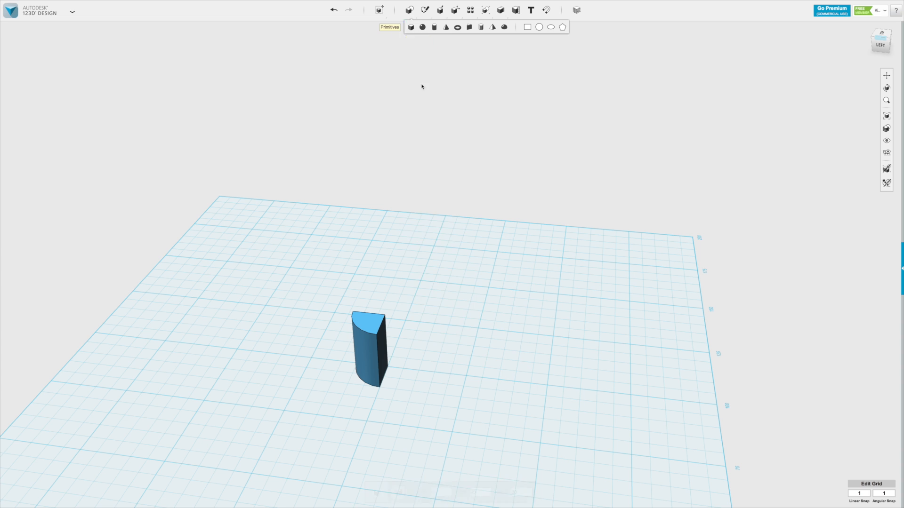
{"action": "left_click", "coordinate": [410, 26]}
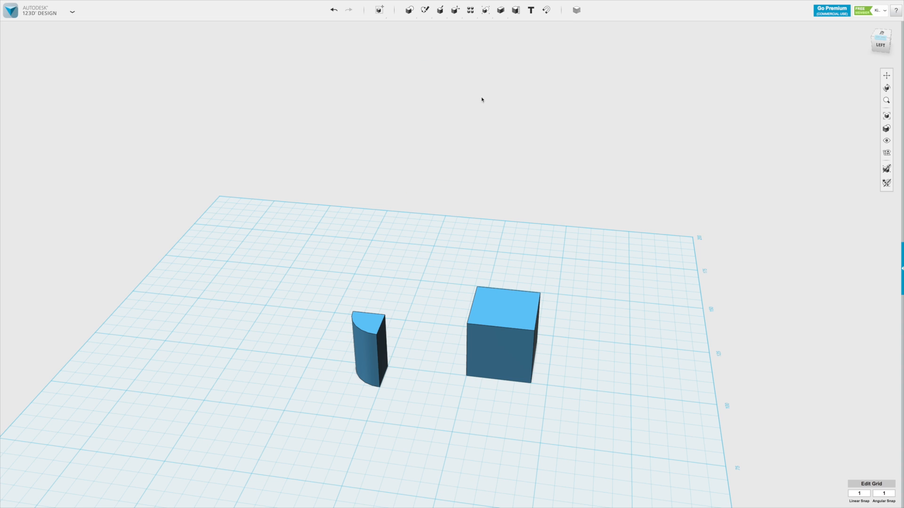
{"action": "left_click", "coordinate": [409, 10]}
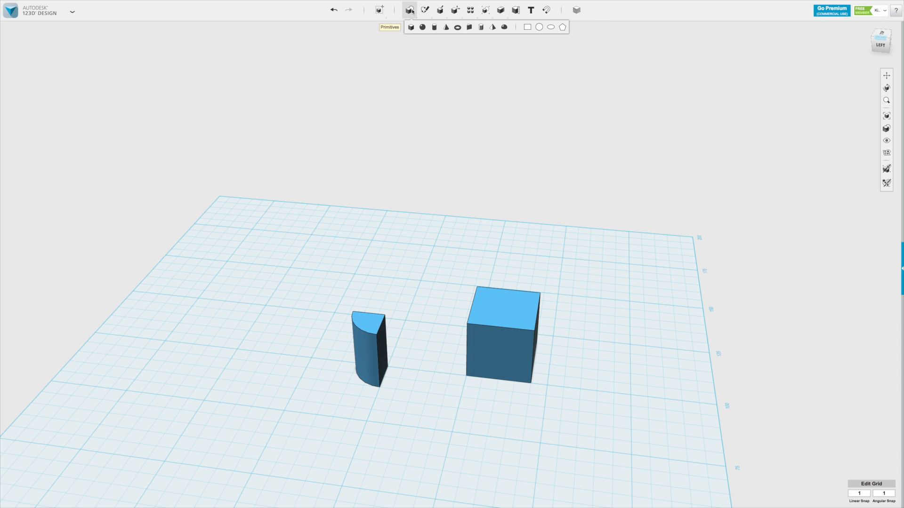
{"action": "mouse_move", "coordinate": [446, 27]}
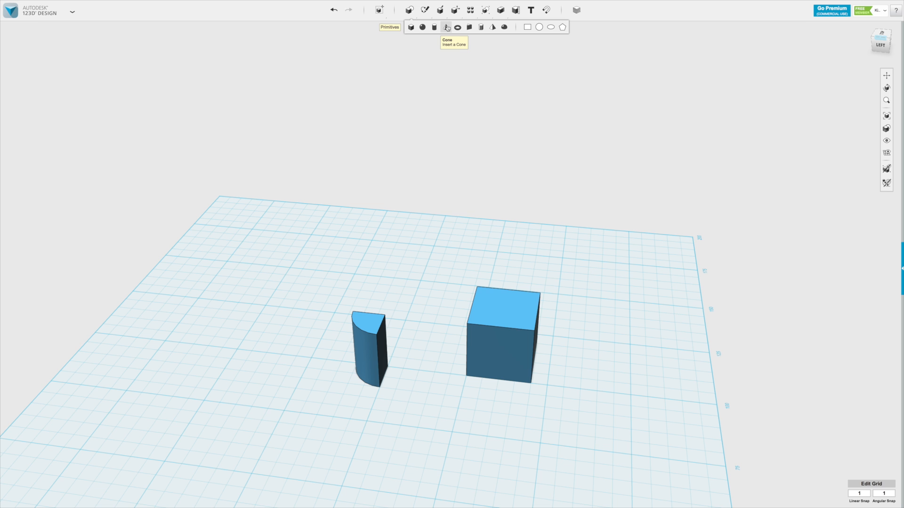
{"action": "left_click", "coordinate": [446, 28]}
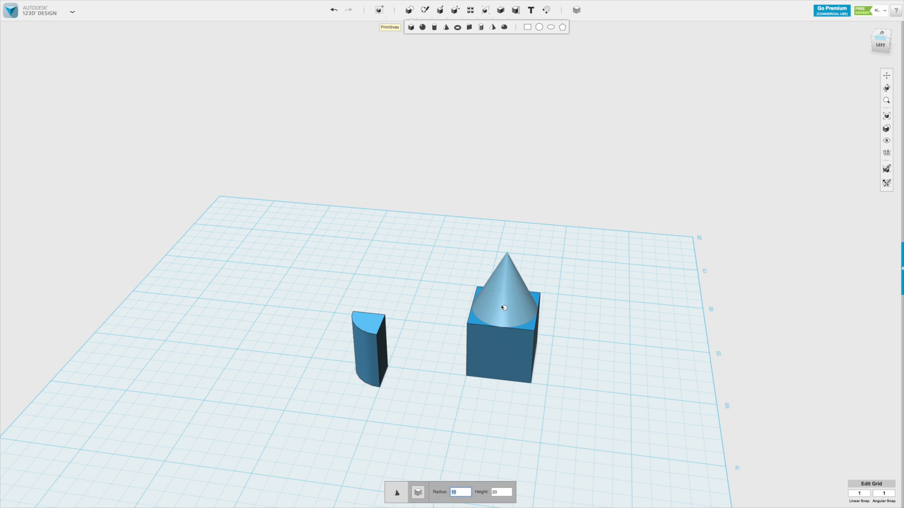
{"action": "left_click", "coordinate": [503, 308]}
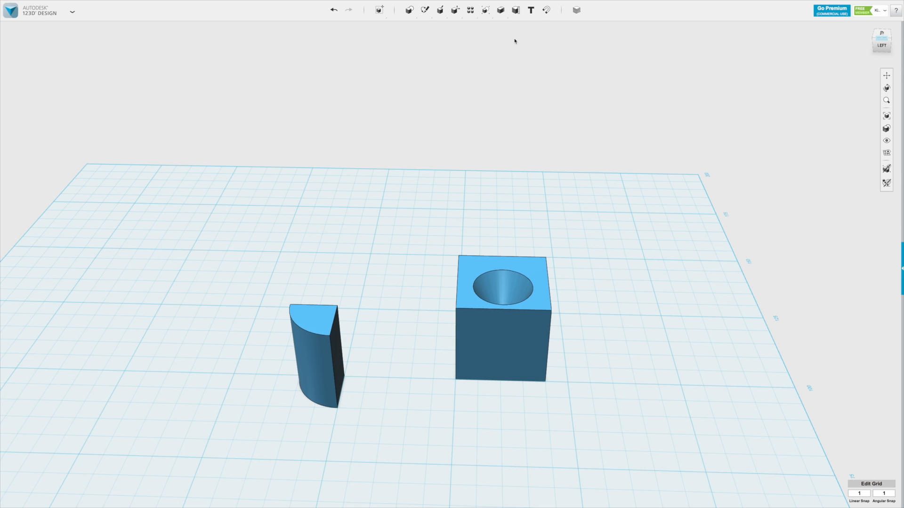
{"action": "left_click", "coordinate": [470, 9]}
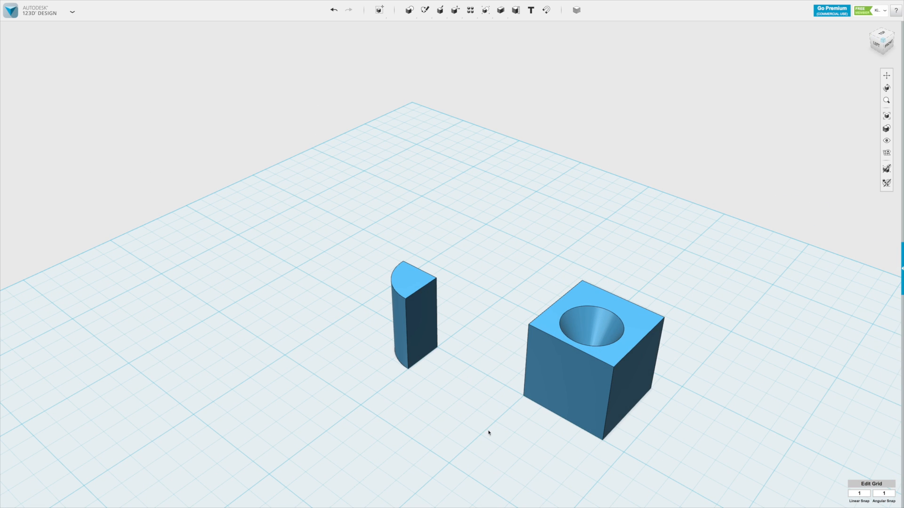
{"action": "mouse_move", "coordinate": [486, 432]}
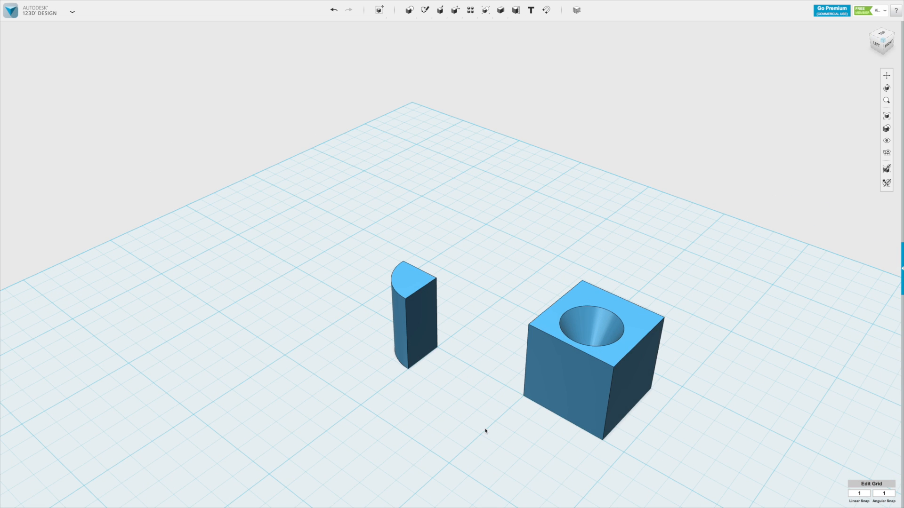